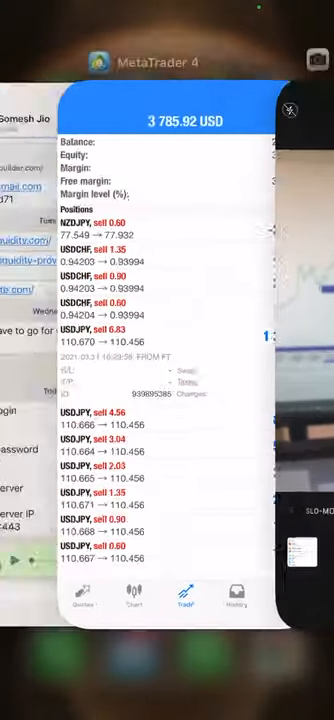
# - Bring MetaTrader 4 back to the front from the iOS app switcher
pyautogui.click(234, 680)
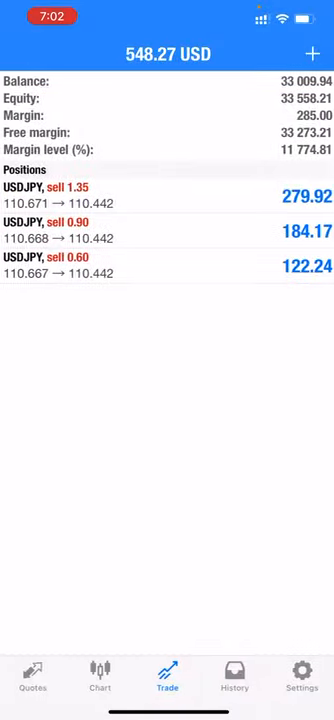
# - Show the closed USDJPY trades in History and reach the period summary with about 23,557 profit
pyautogui.click(168, 198)
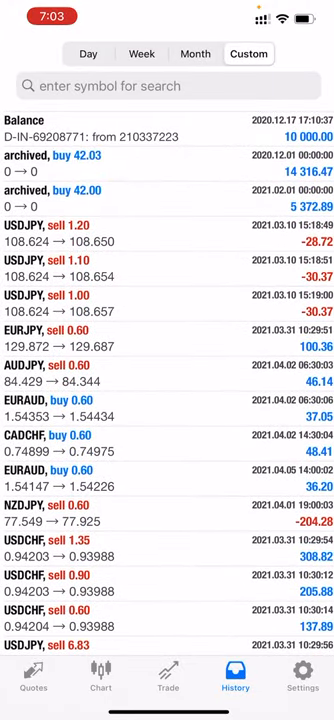
pyautogui.scroll(-3)
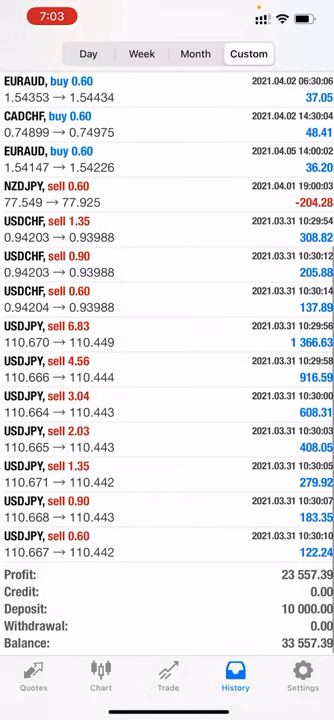